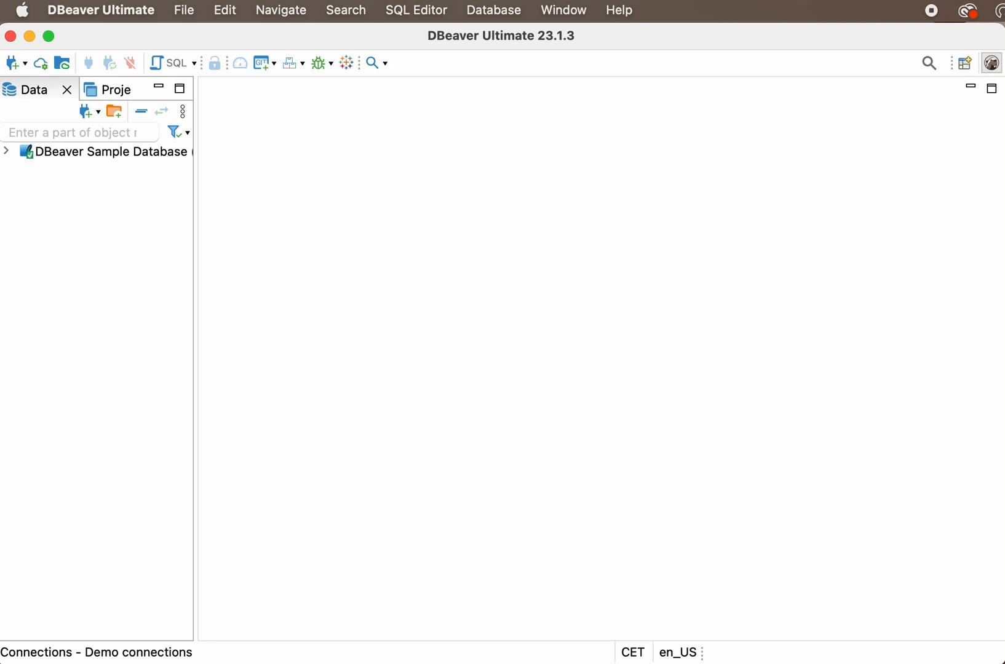
- Expand DBeaver Sample Database and its Tables folder in the Database Navigator
left_click(7, 152)
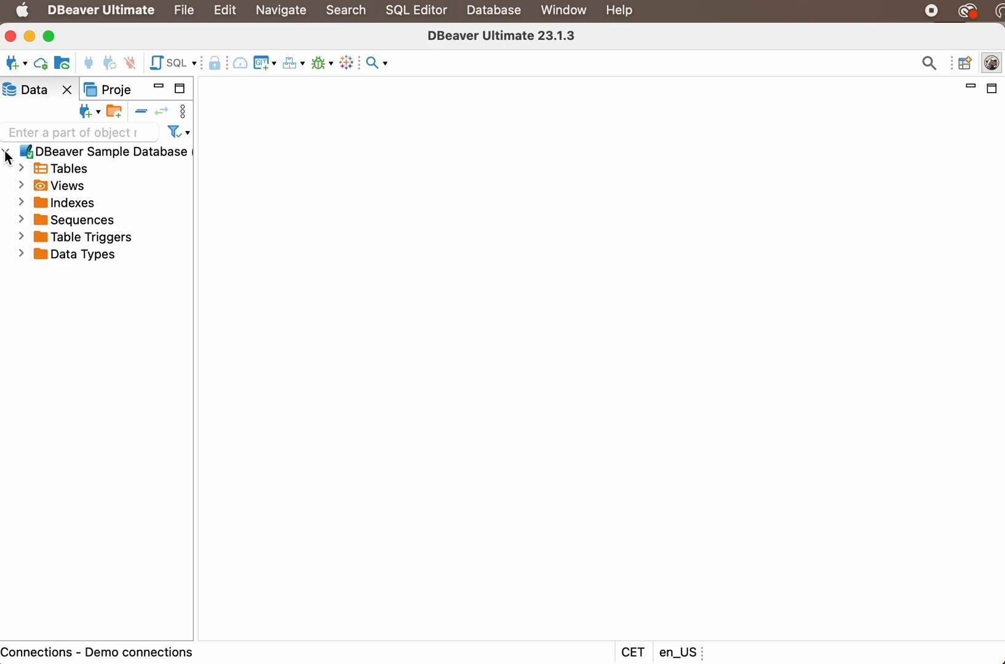
left_click(19, 168)
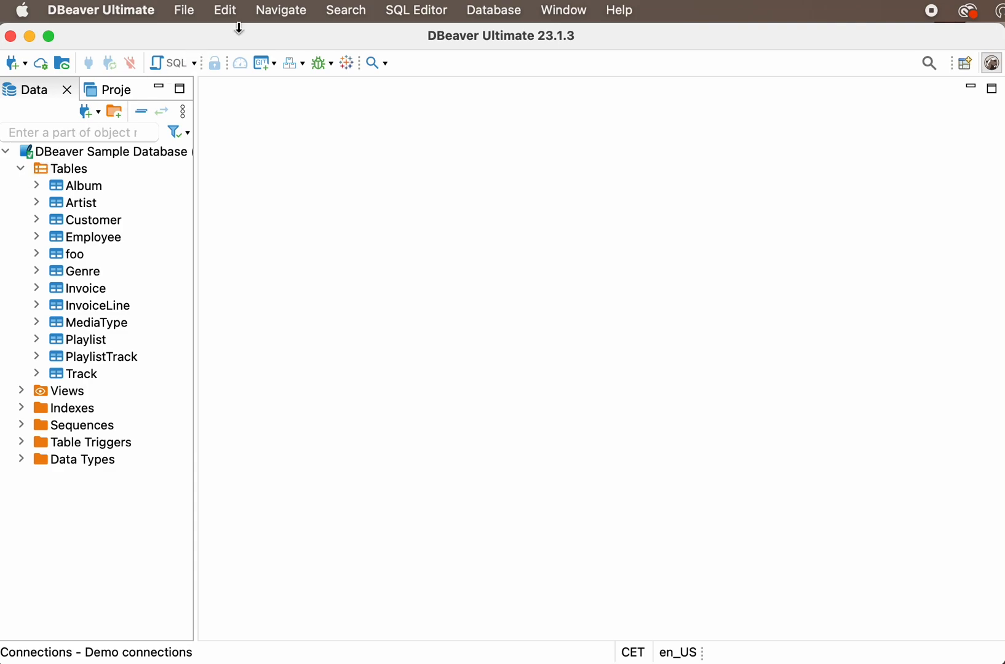
mouse_move(341, 17)
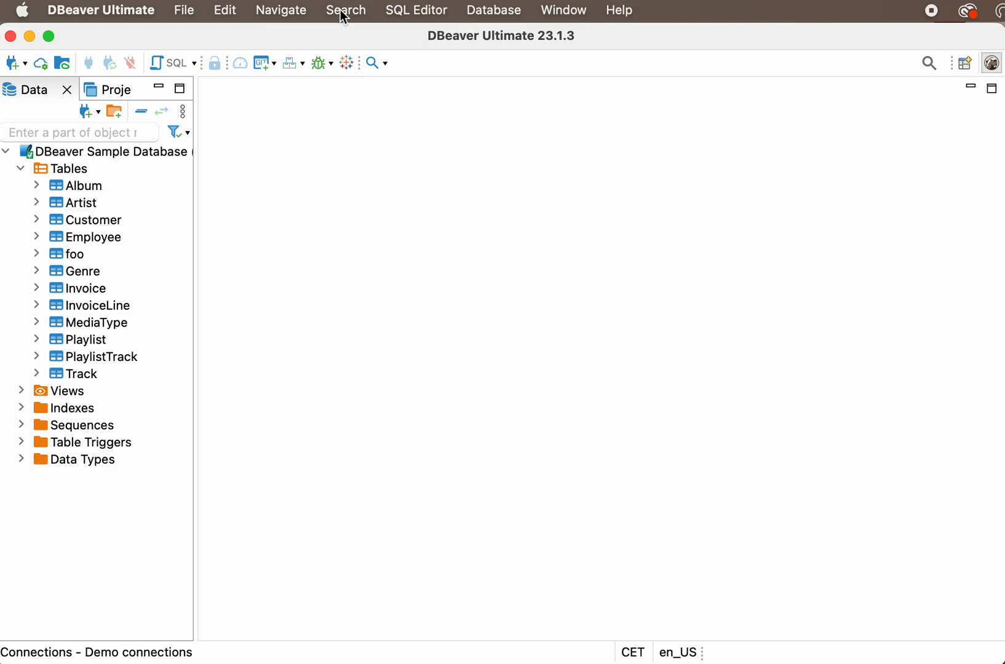
left_click(345, 9)
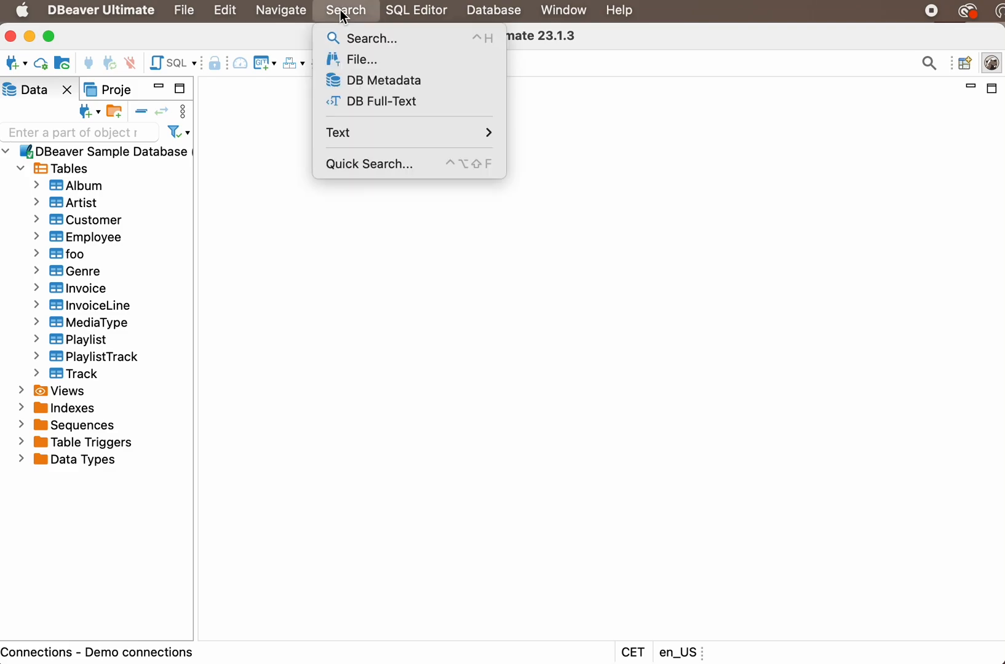
mouse_move(445, 114)
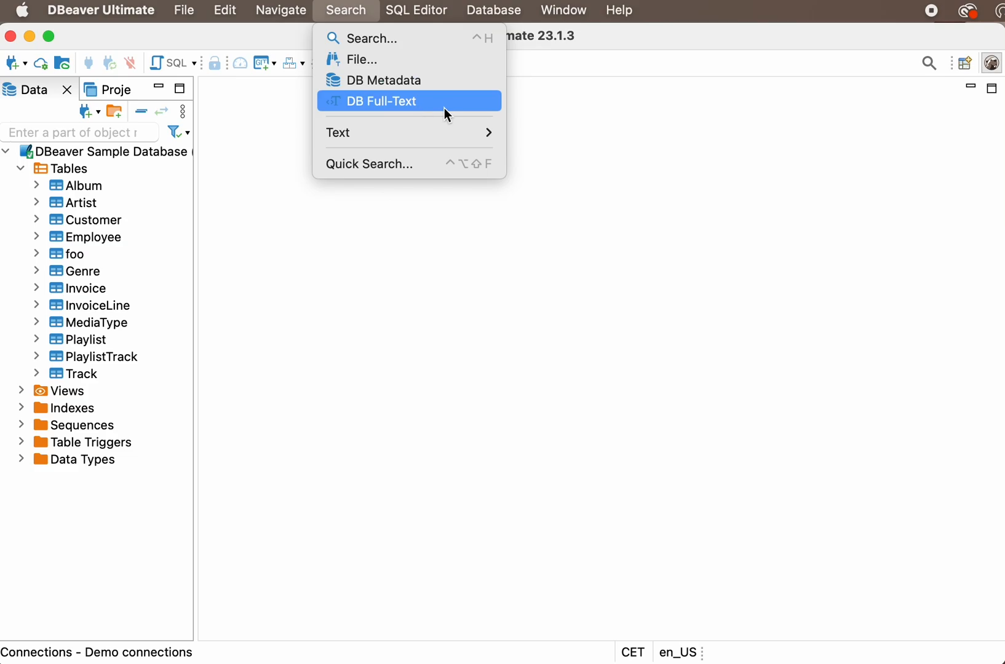
mouse_move(349, 96)
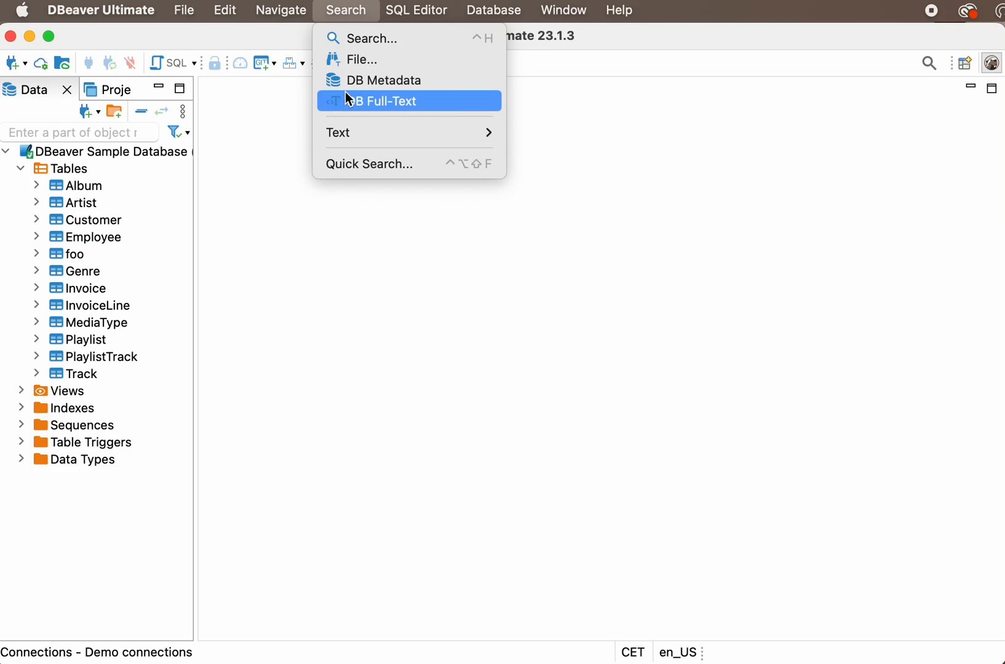
mouse_move(359, 45)
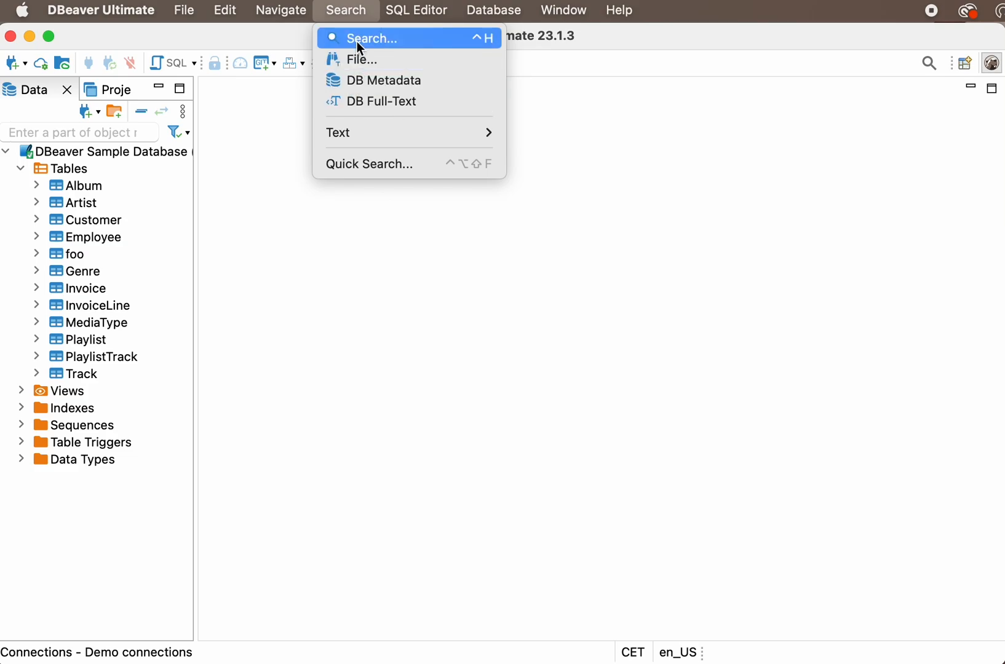
left_click(372, 38)
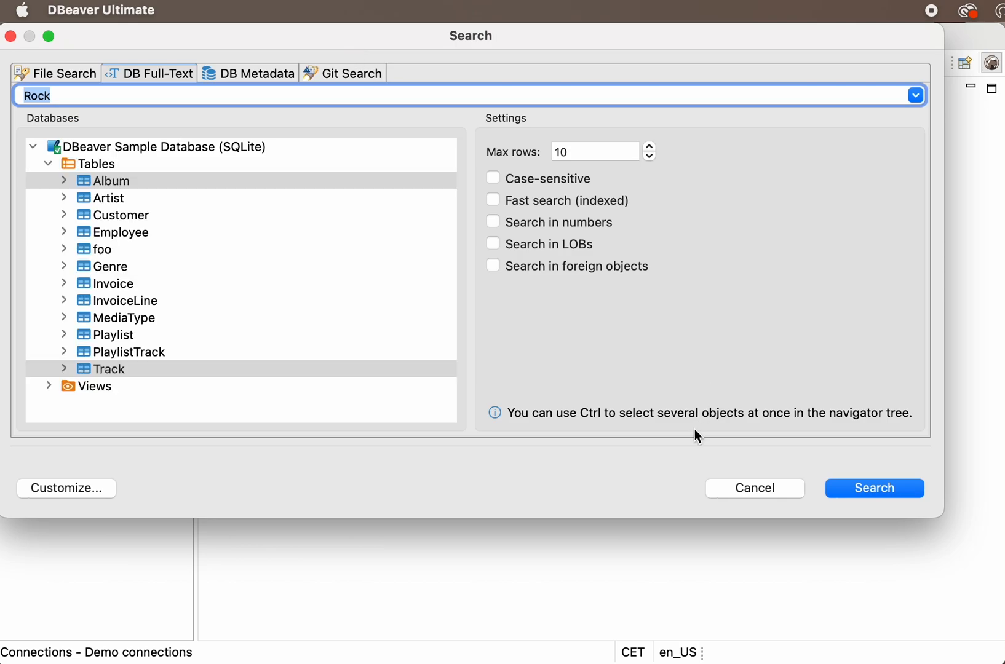
left_click(755, 488)
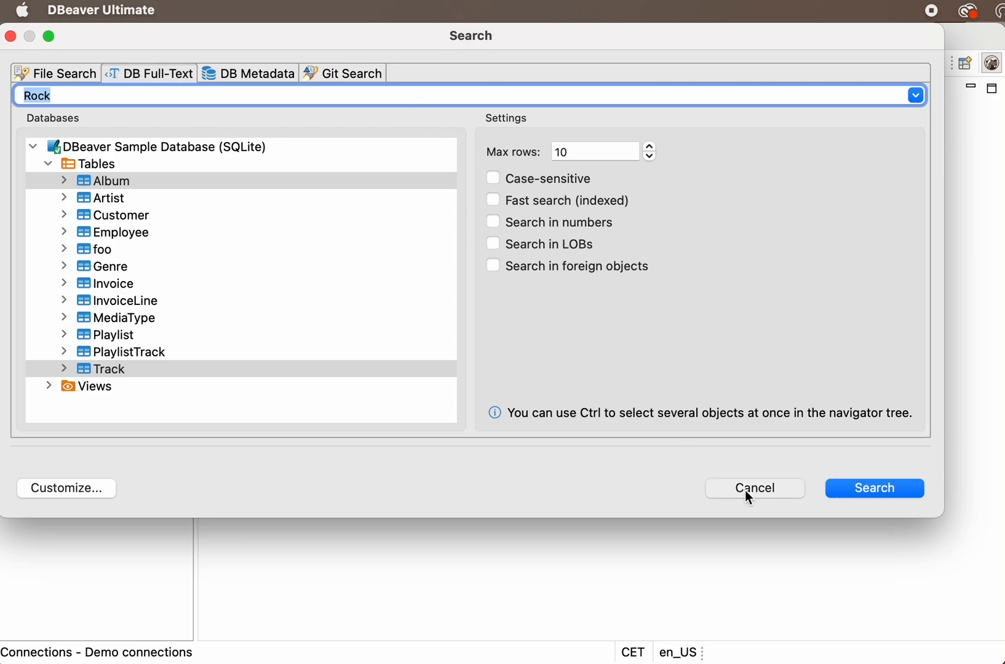
left_click(755, 488)
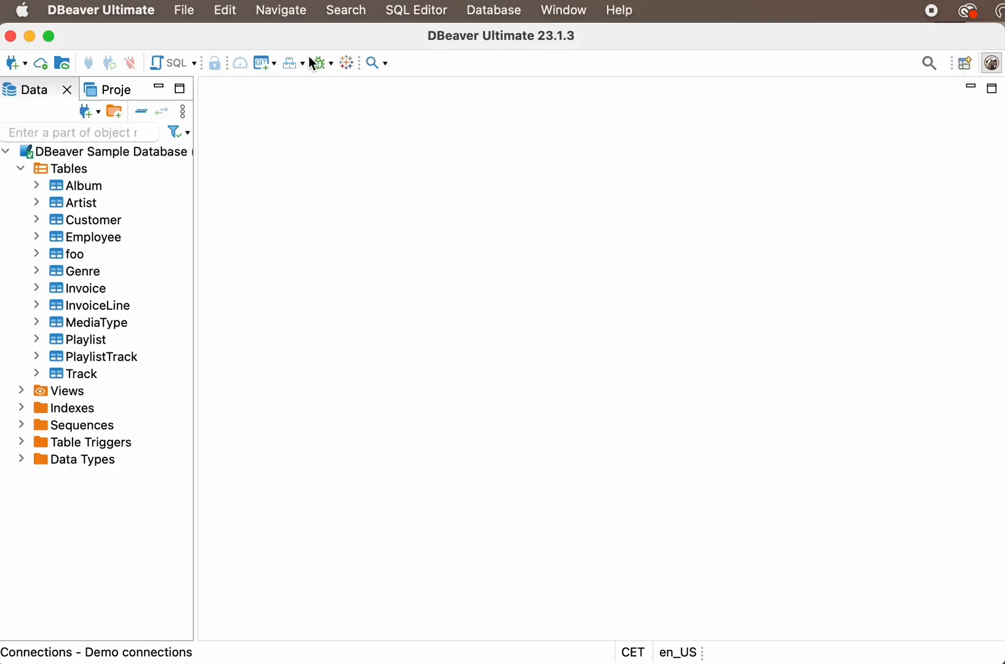
mouse_move(470, 69)
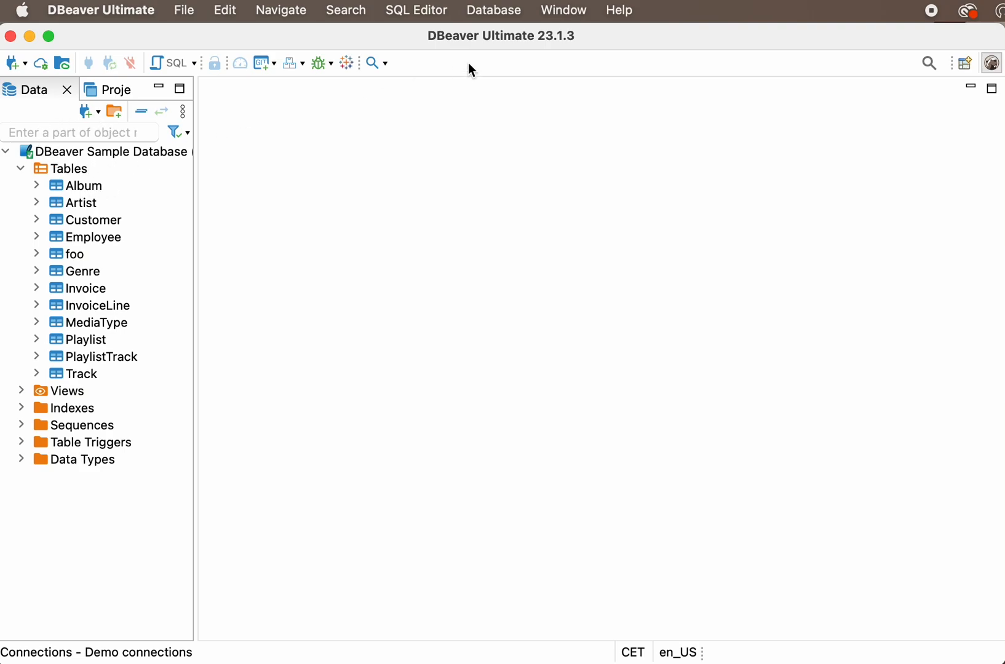
- Open the Album and Track tables in data editors, leaving Album's rows displayed
left_click(618, 10)
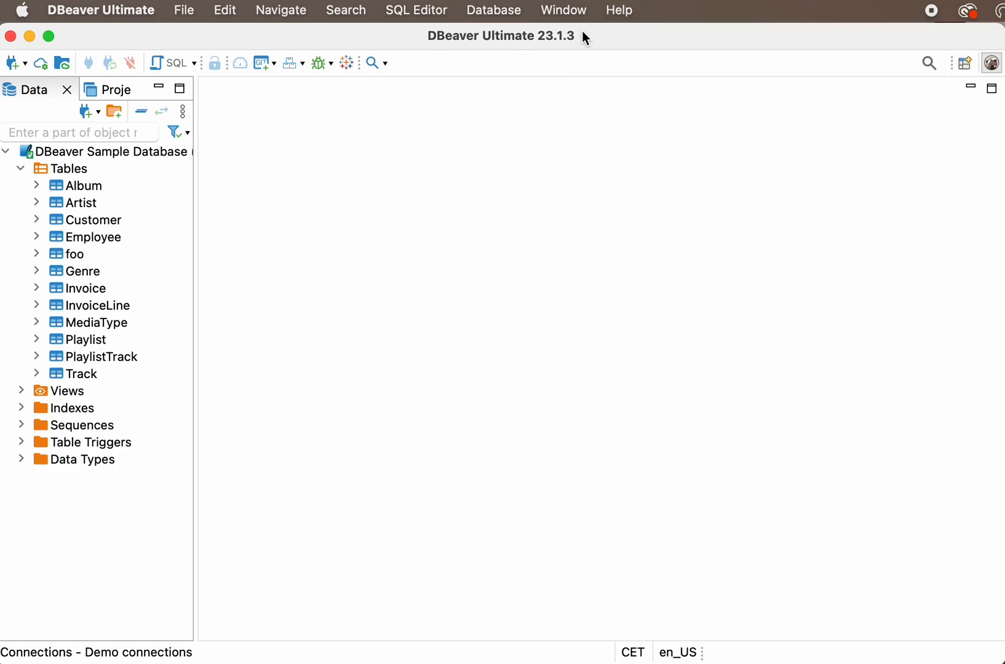
left_click(83, 186)
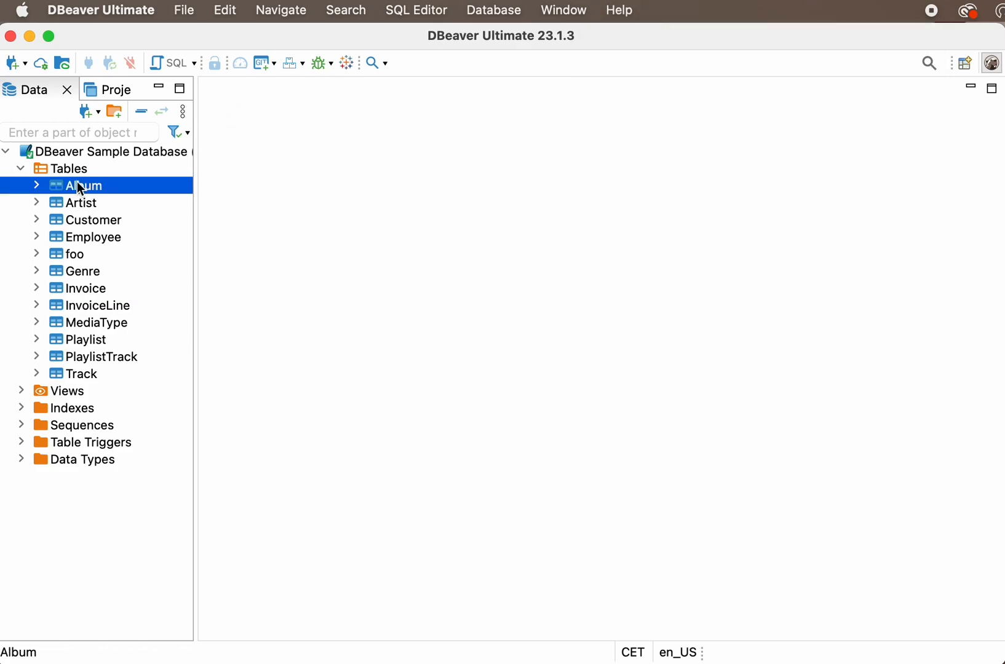
double_click(83, 186)
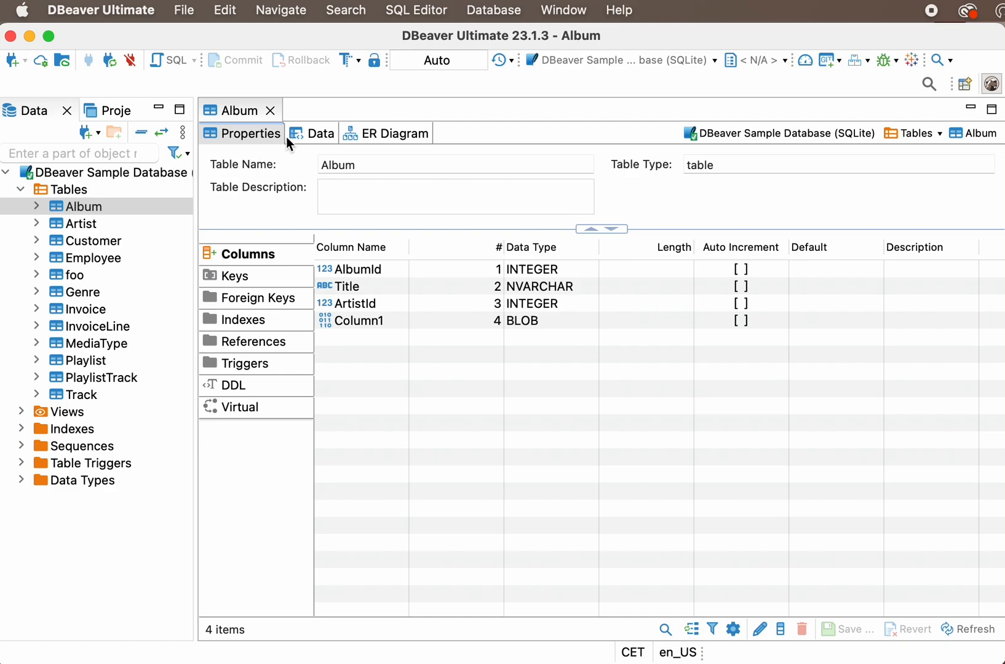
left_click(312, 134)
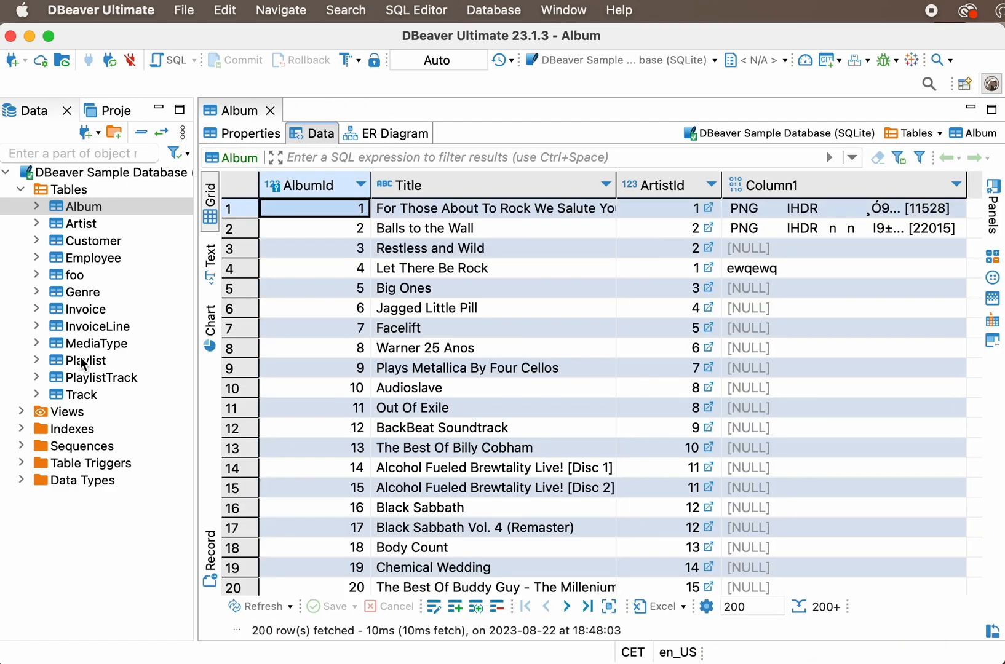
double_click(81, 395)
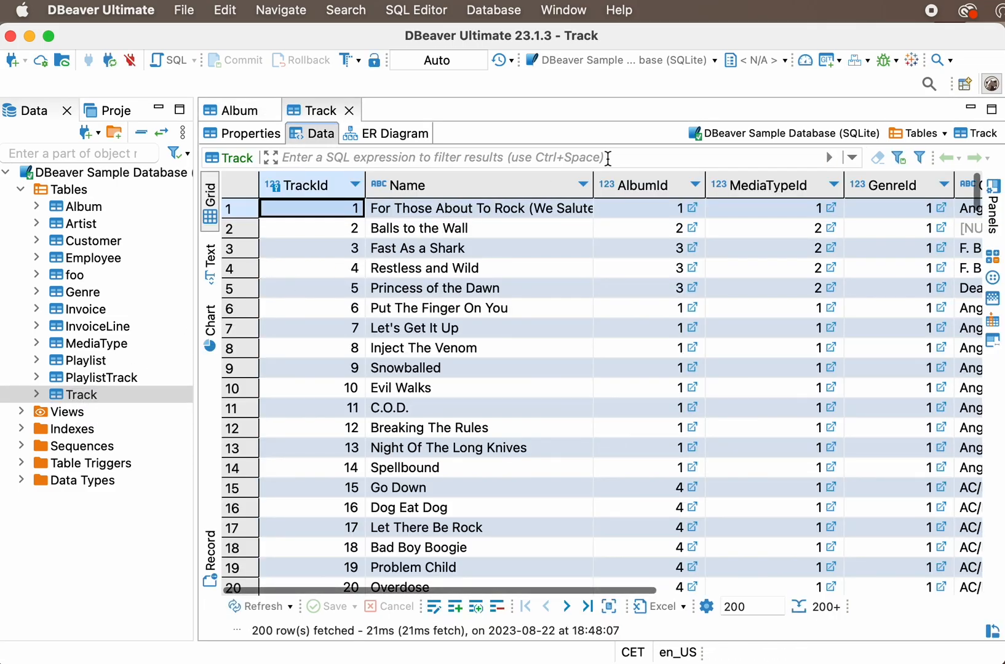
mouse_move(234, 124)
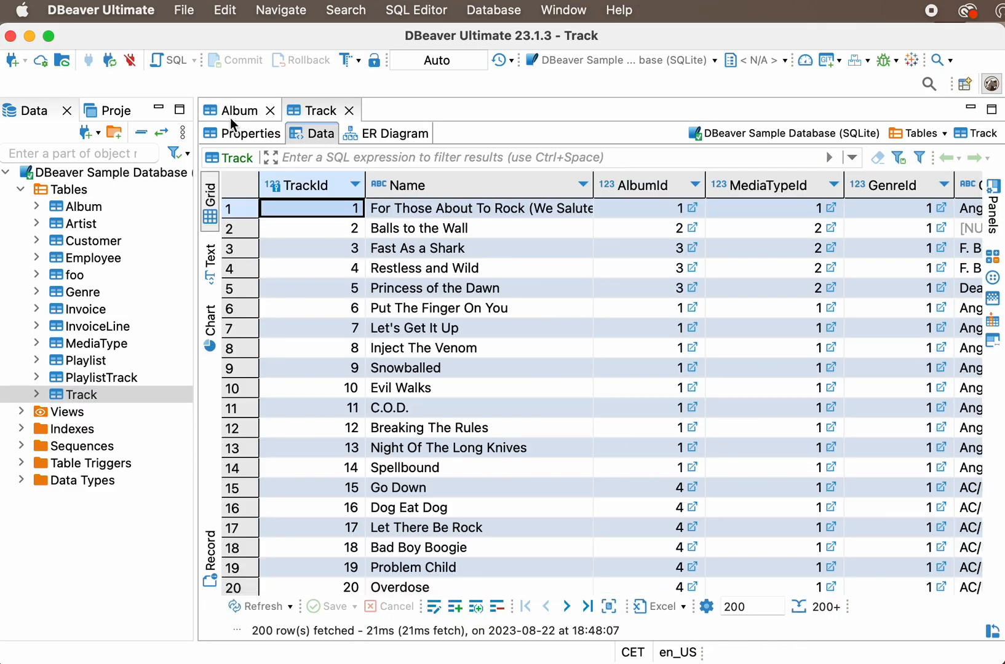
left_click(238, 110)
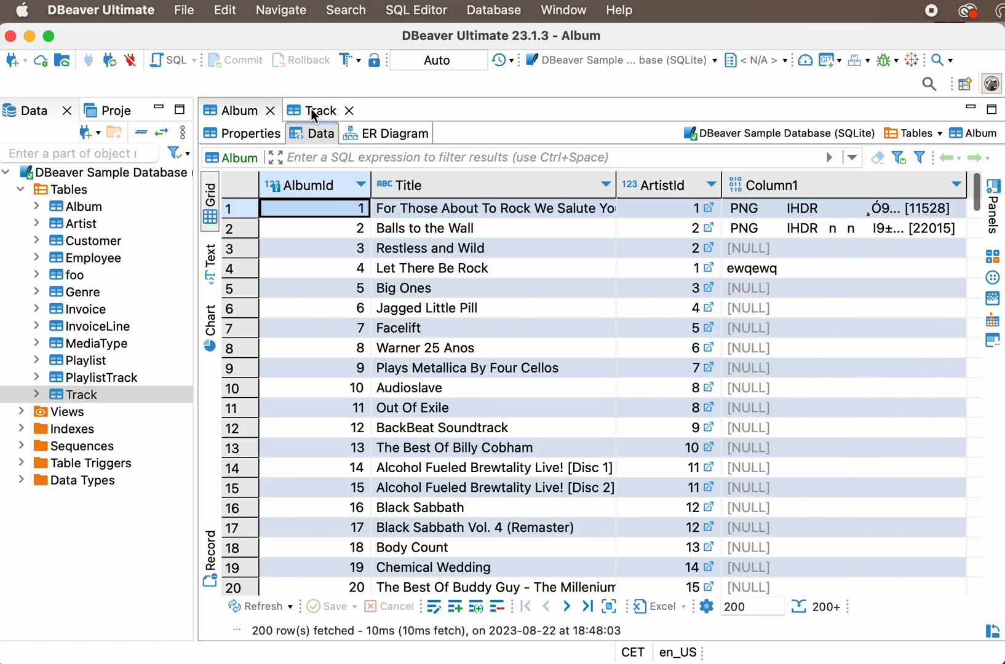
- Run a DB Full-Text search for 'Rock' across the Album and Track tables
left_click(346, 10)
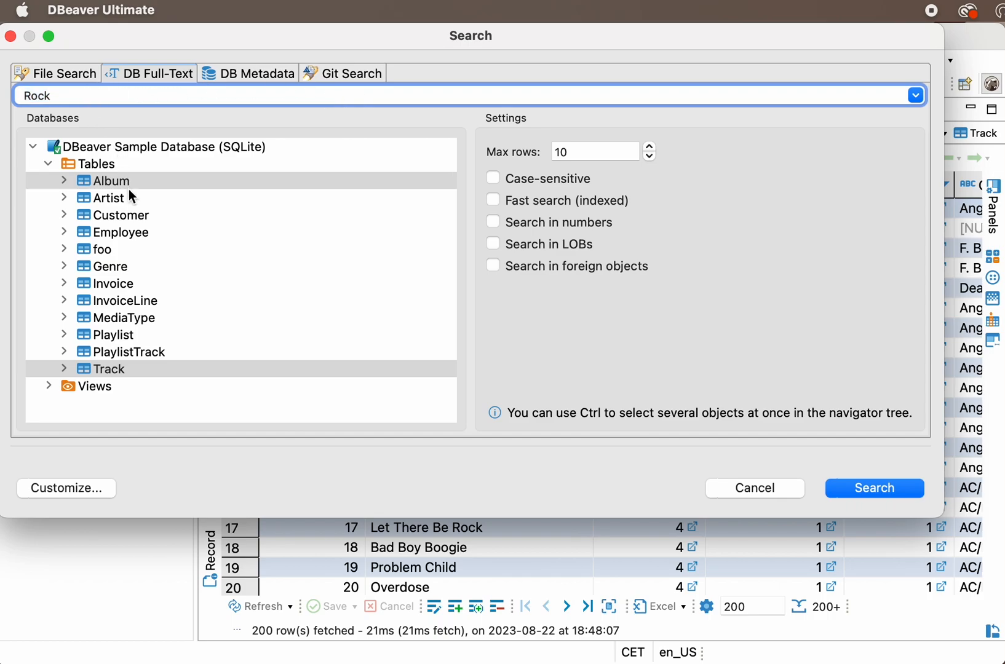
left_click(110, 181)
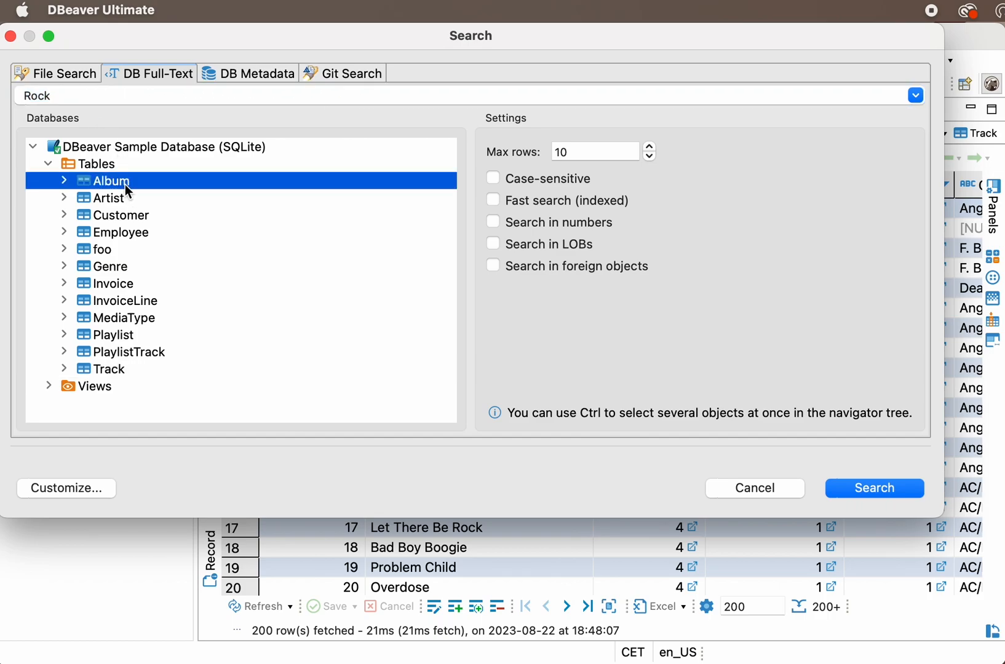
left_click(108, 369)
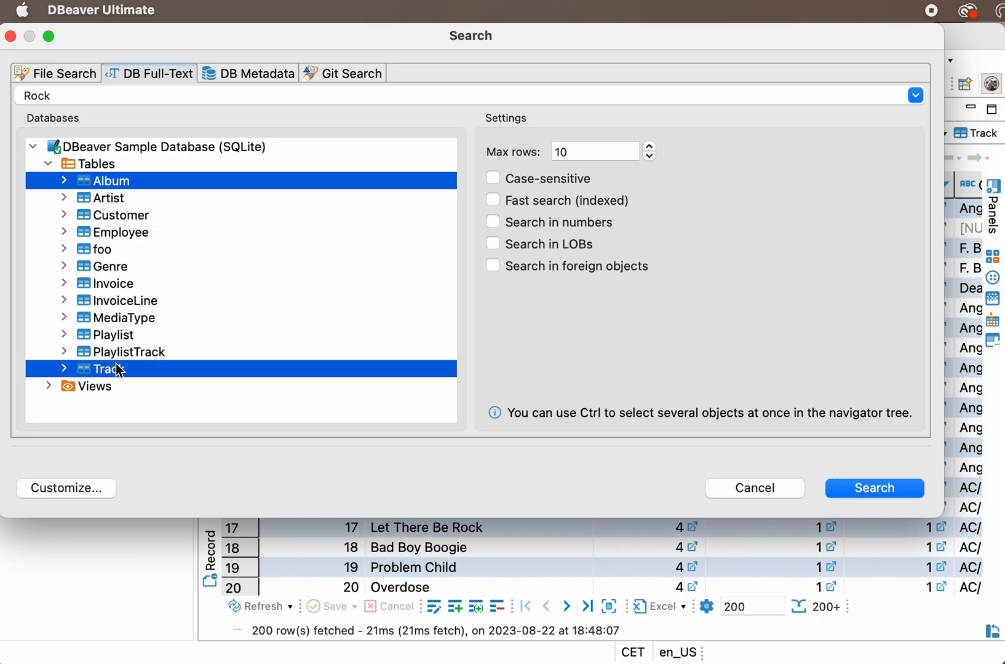
mouse_move(458, 163)
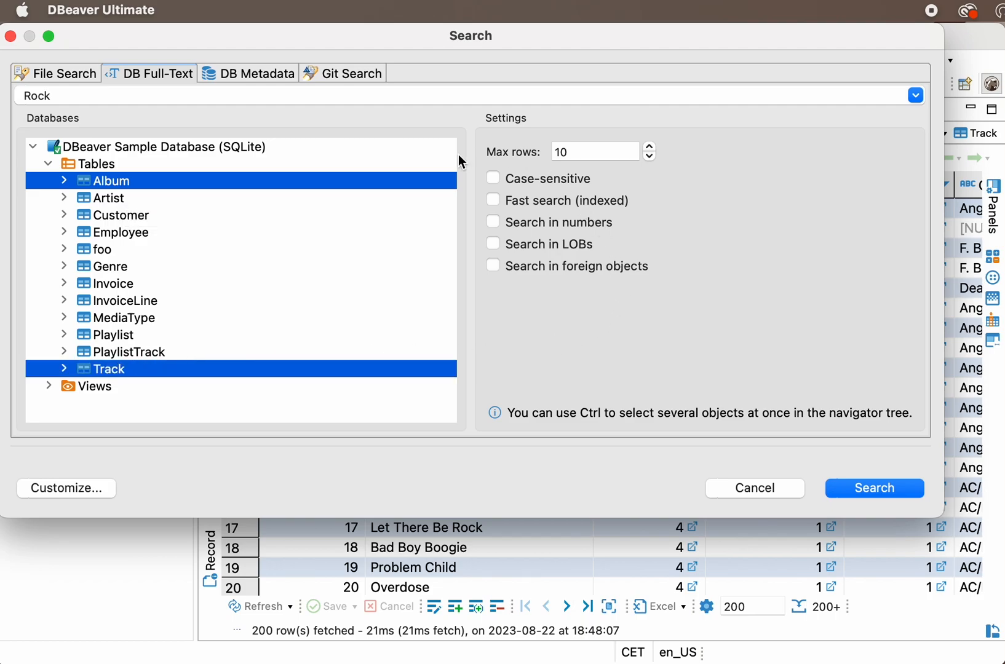
mouse_move(691, 322)
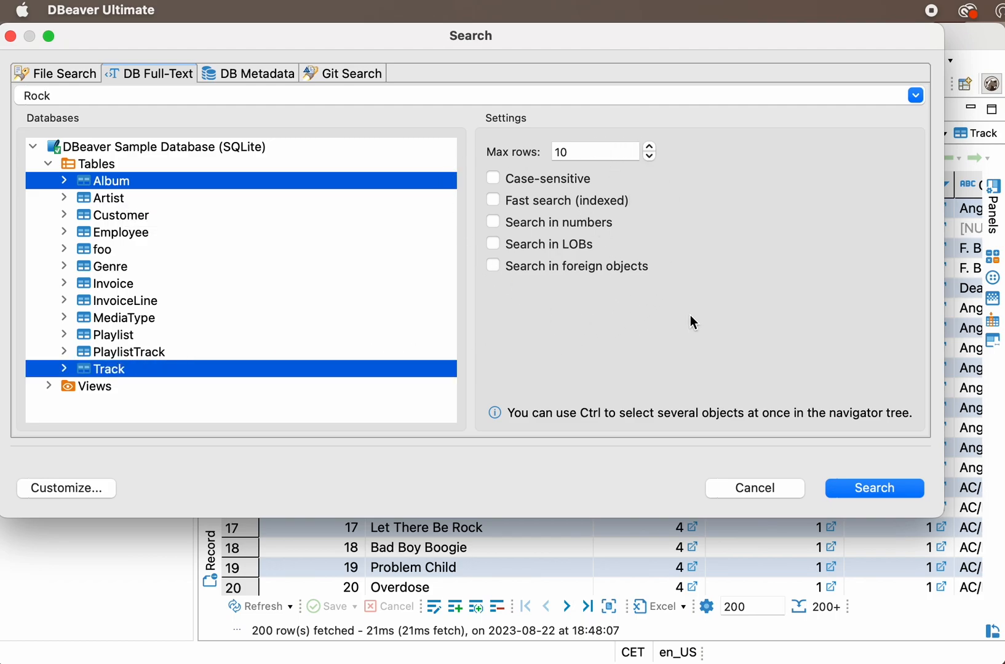
left_click(873, 489)
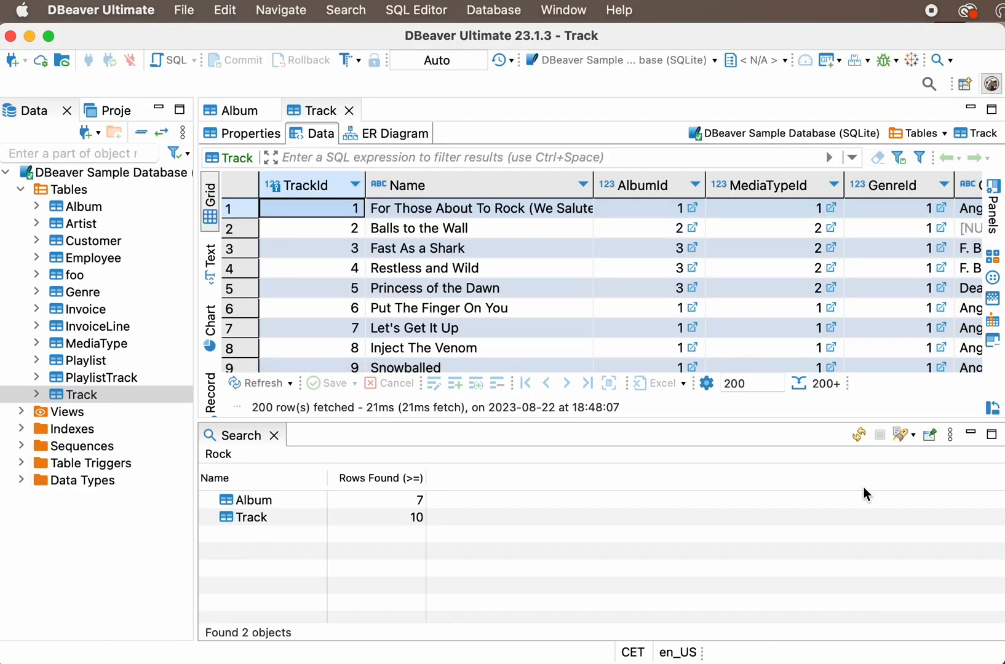
mouse_move(349, 506)
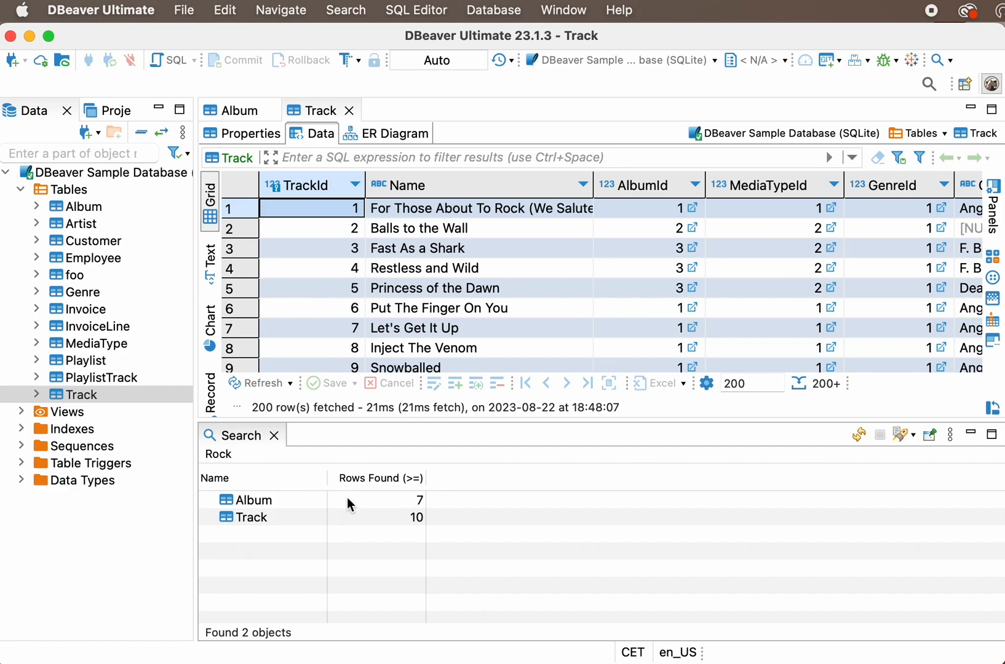
left_click(251, 518)
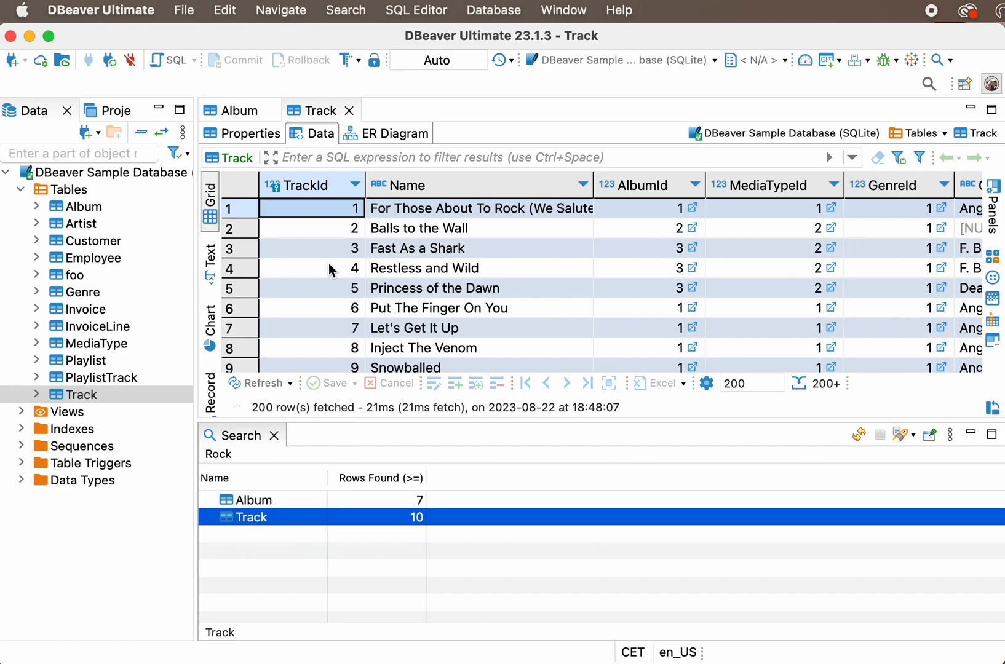
left_click(344, 11)
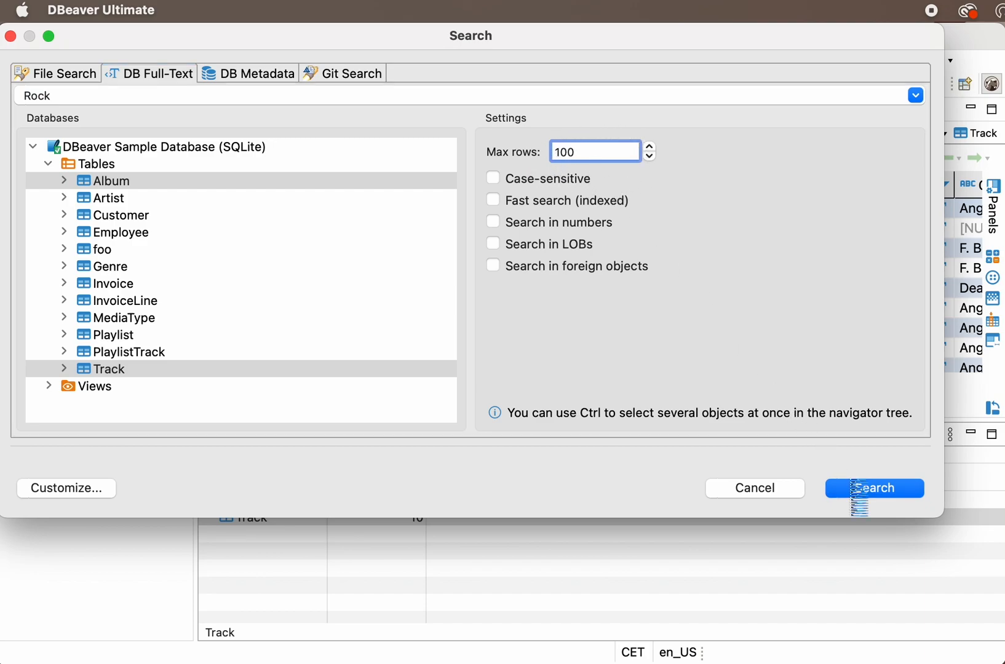
- Rerun the 'Rock' search with Max rows raised to 100, finding 52 Track rows
left_click(873, 488)
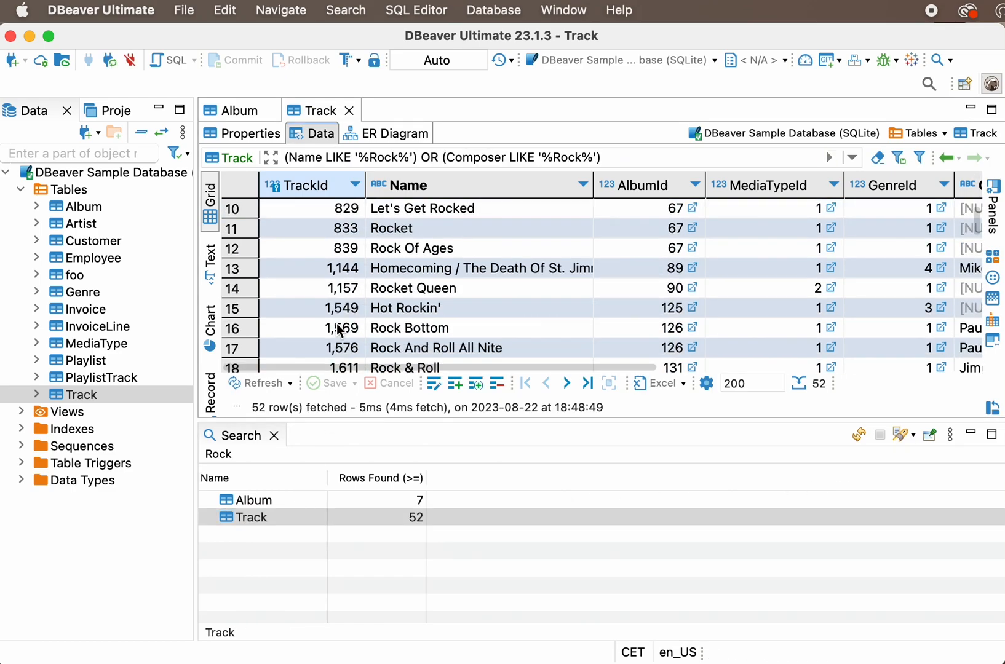
- Scroll through the 52 filtered Track rows, then show the 7 matching Album rows
scroll("down", 3)
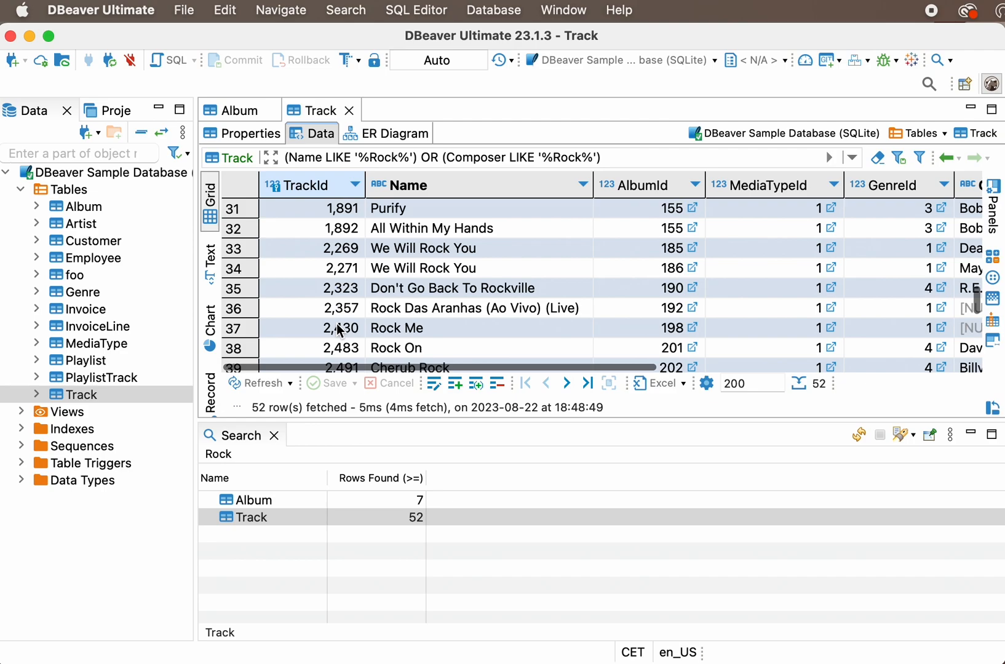
scroll("down", 3)
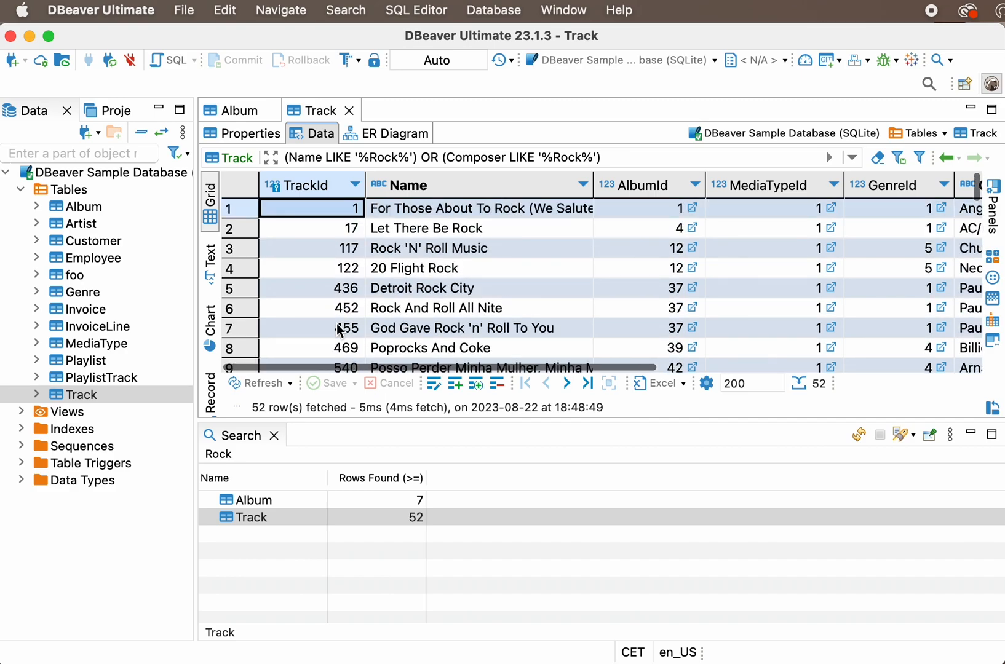
mouse_move(269, 484)
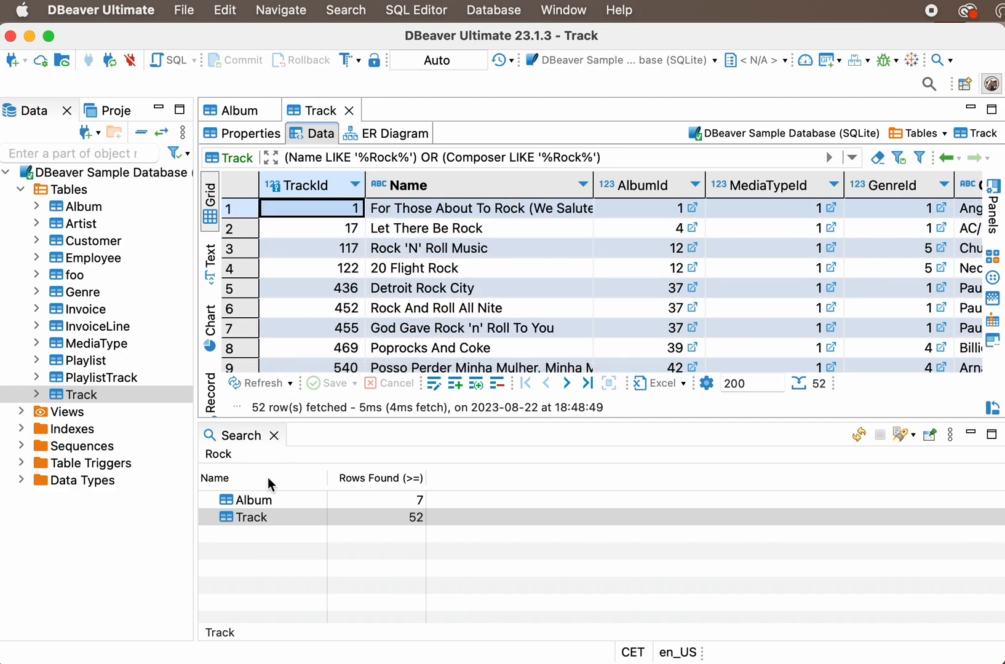
left_click(255, 500)
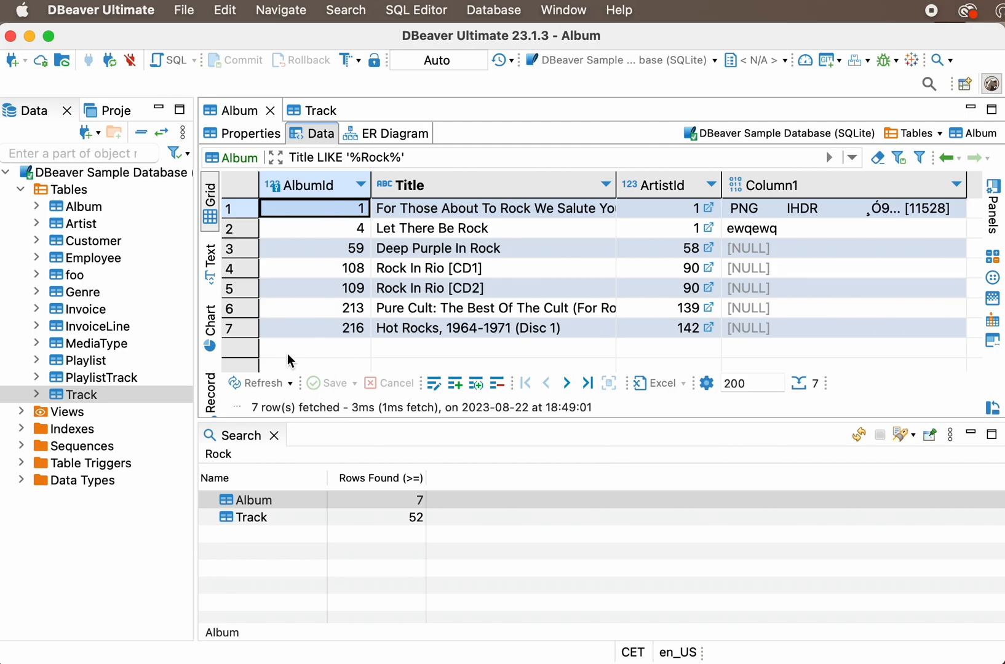
mouse_move(30, 36)
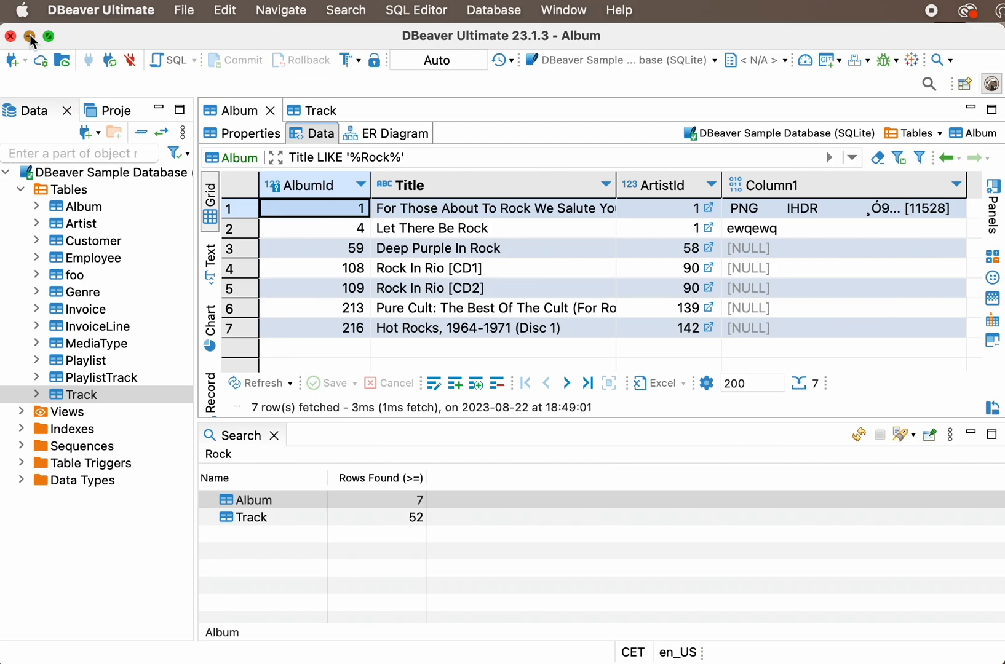